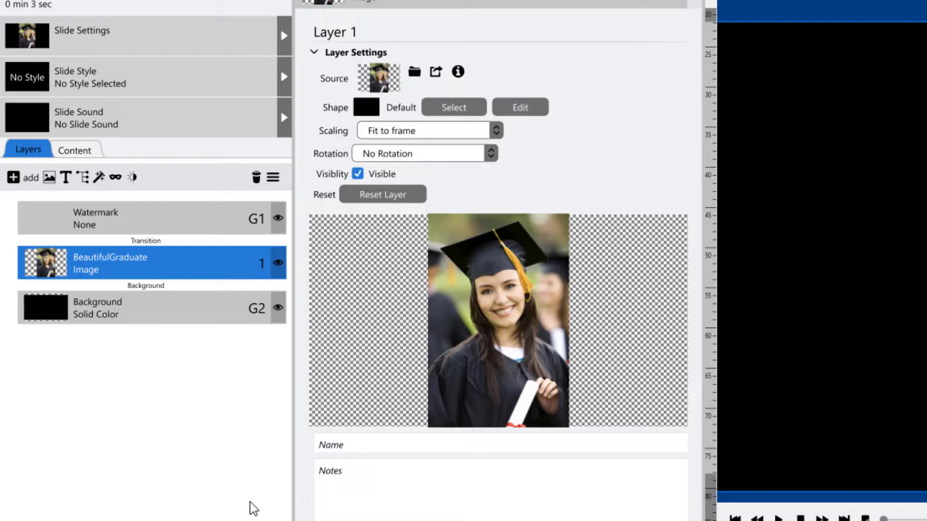
mouse_move(299, 231)
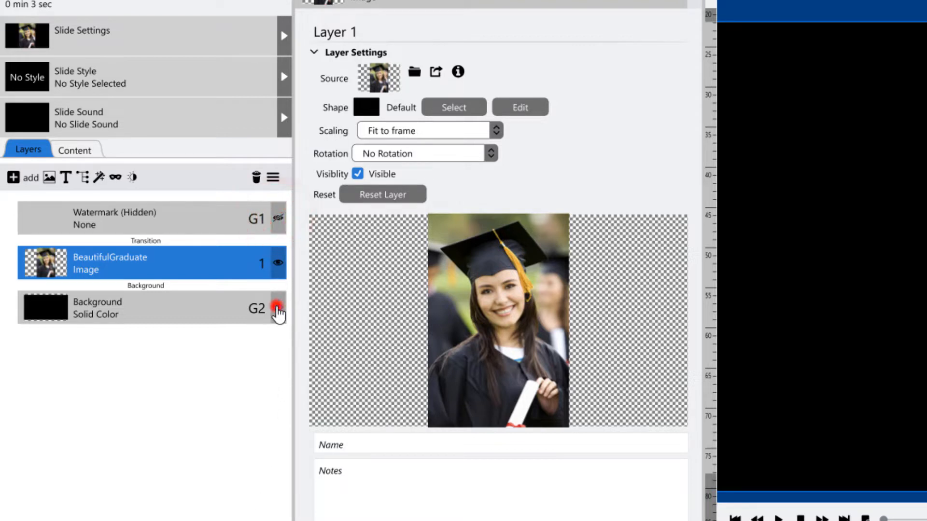
Select the slide's background layer and jump to the show's black solid-colour background settings.
left_click(278, 309)
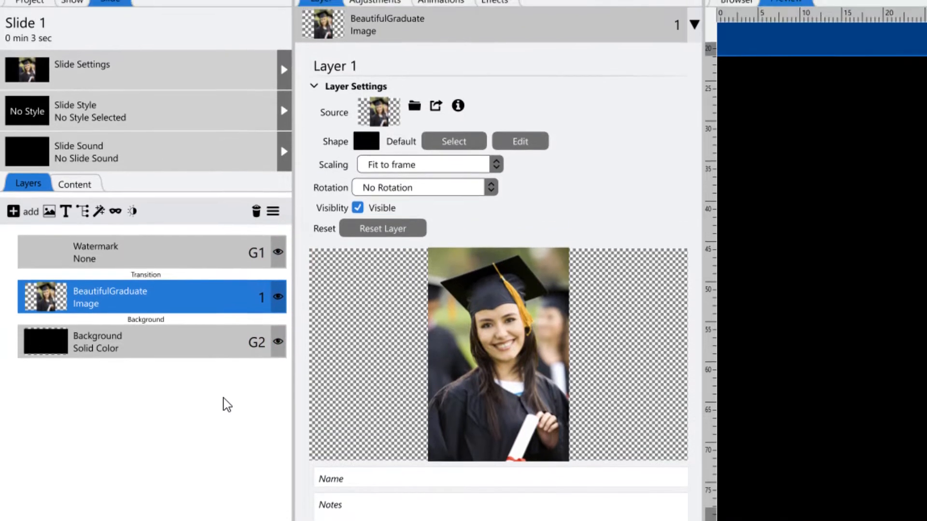
left_click(147, 423)
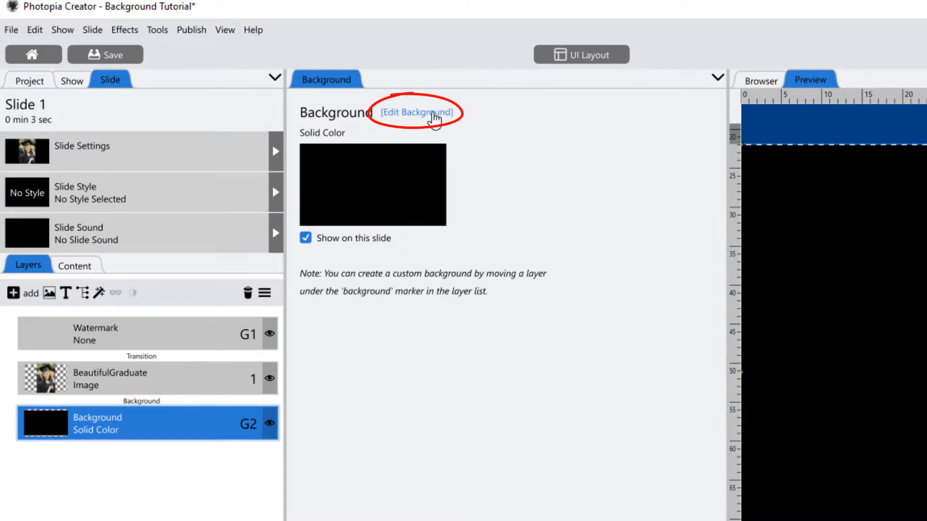
left_click(416, 113)
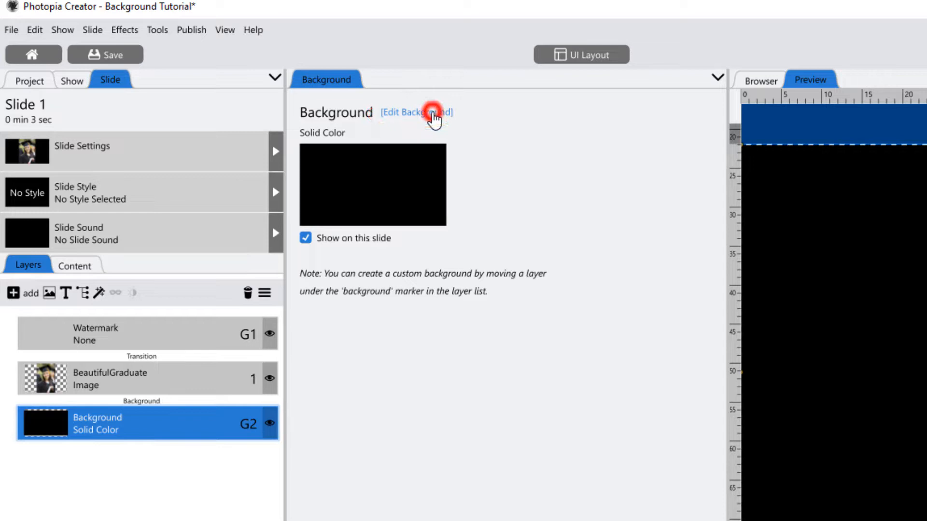
left_click(416, 111)
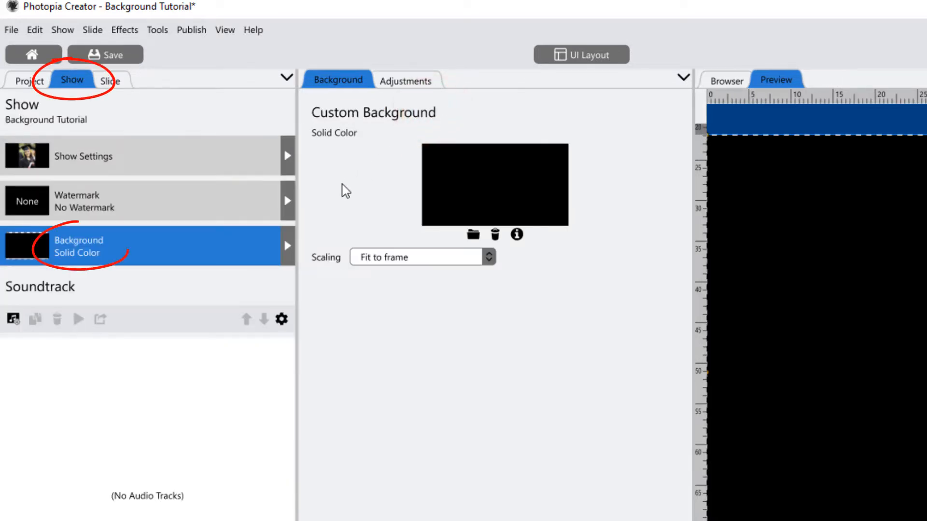
mouse_move(414, 382)
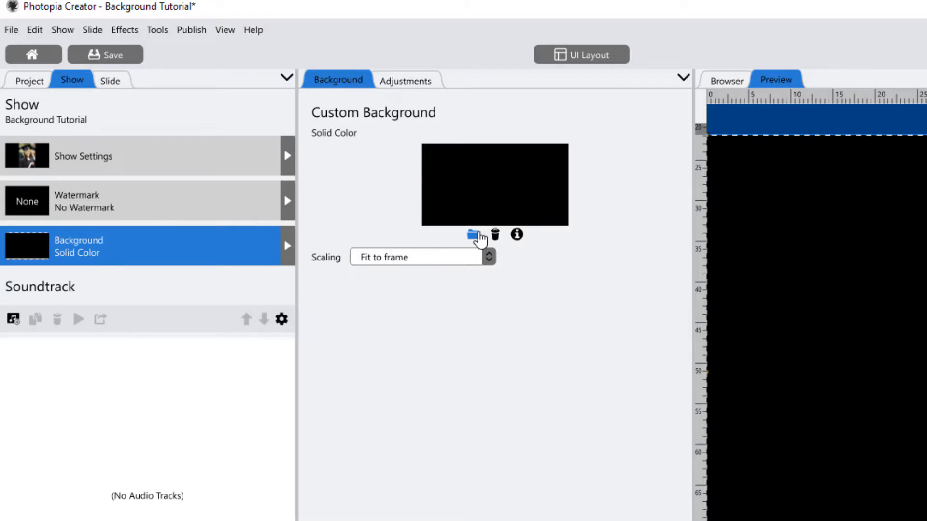
Open the media browser for the show background, preview gradients, then return to Computer files.
left_click(469, 234)
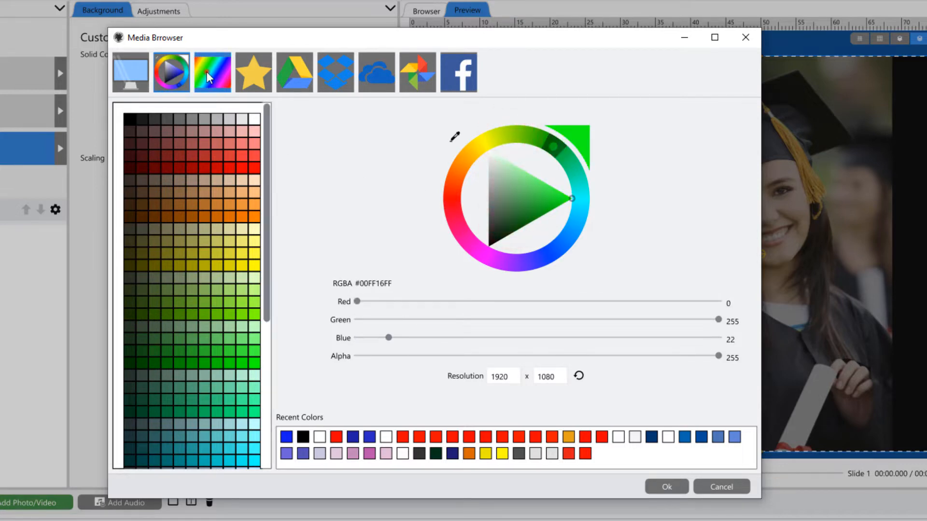
left_click(212, 71)
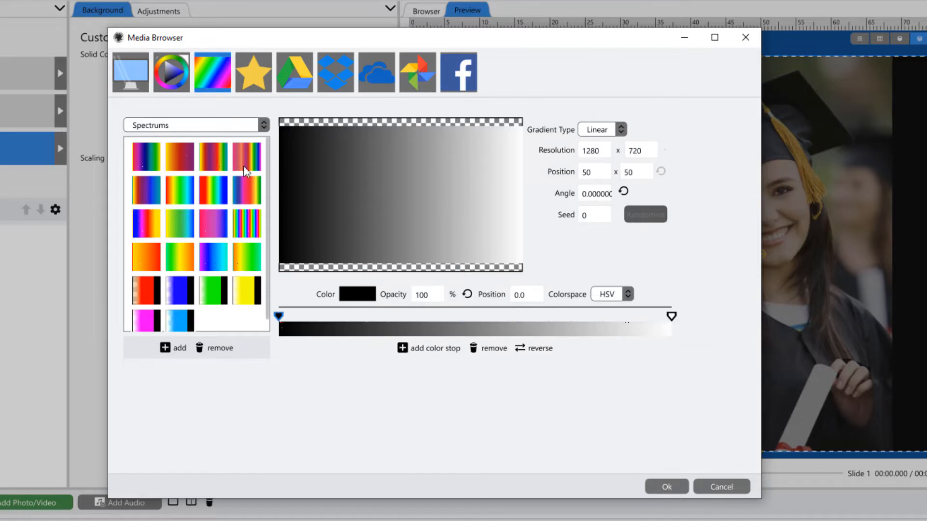
left_click(130, 71)
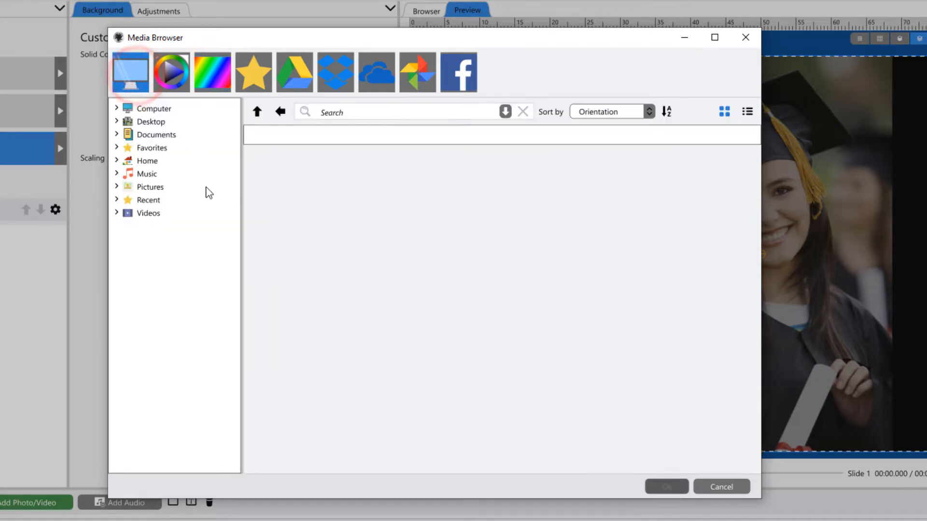
Browse Computer > C: and set the purple Abstract 064.mp4 video as the show background.
left_click(116, 108)
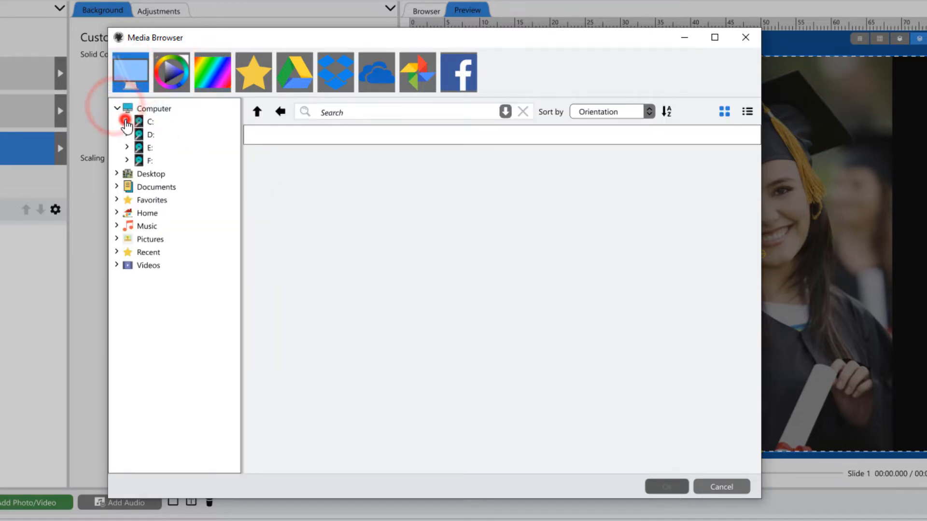
left_click(127, 121)
type("abstract")
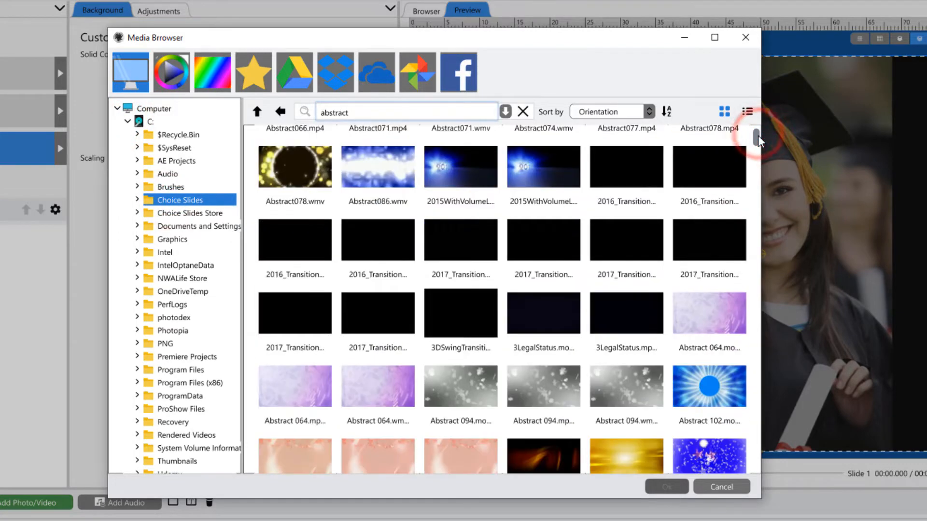
left_click(295, 386)
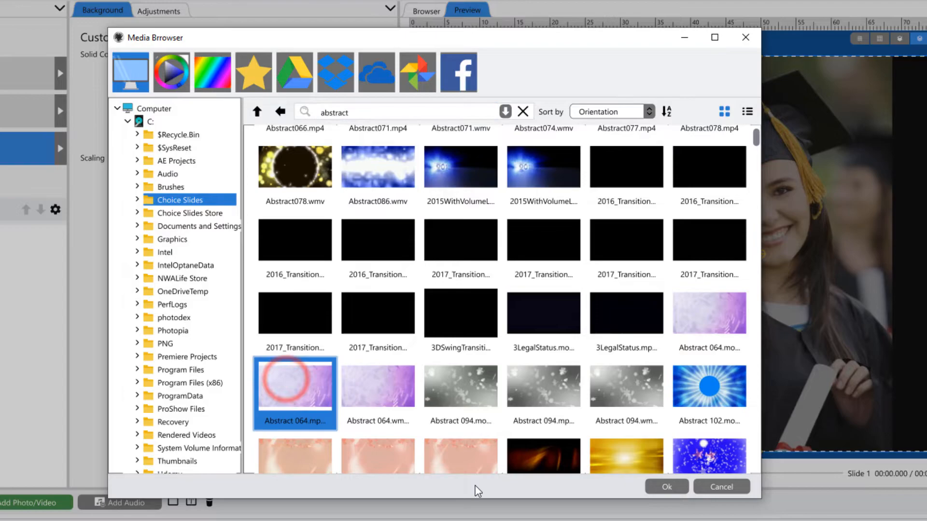
left_click(666, 487)
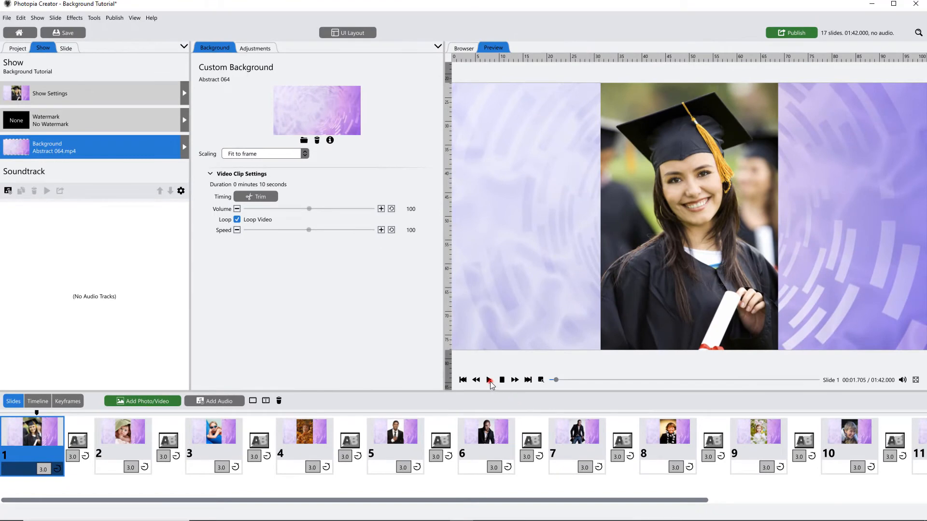
left_click(489, 379)
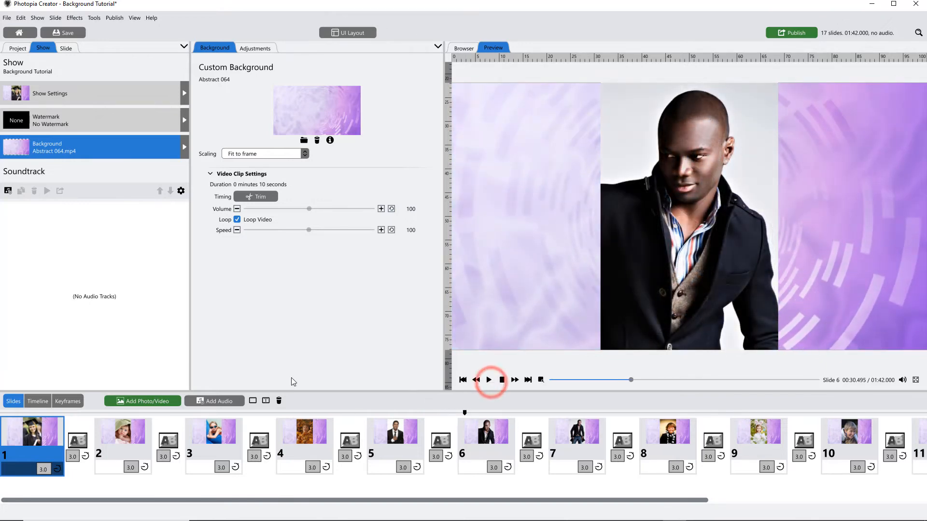
left_click(122, 433)
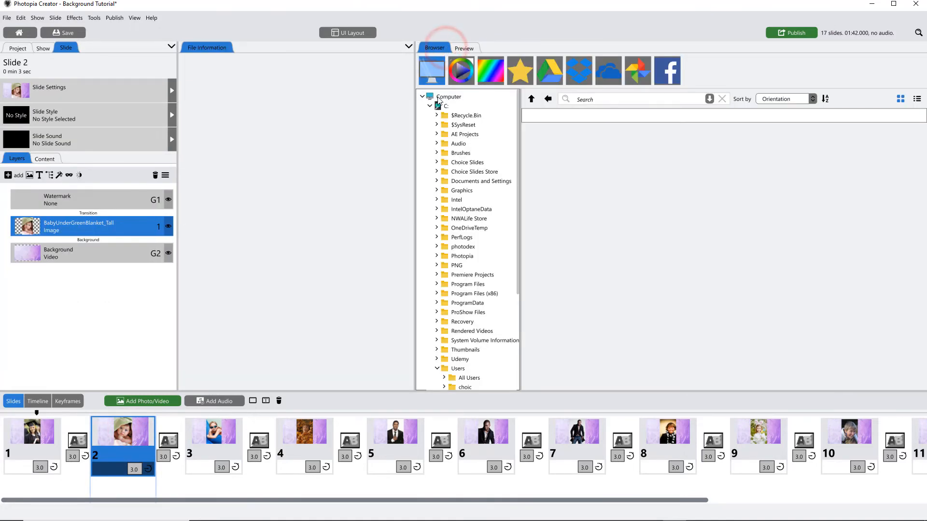
Add the HardwoodOak image from Favorites > Pexels > Backgrounds to slide 2, scaled to fill frame.
left_click(519, 70)
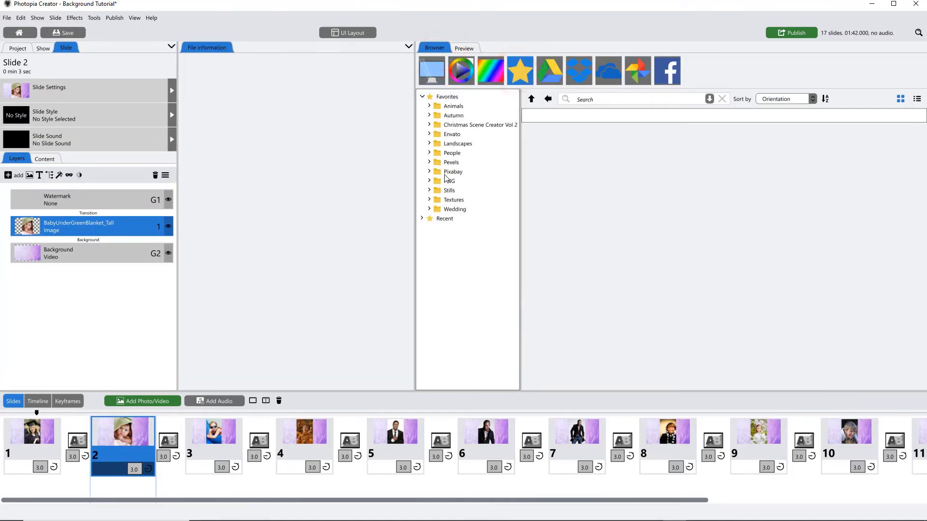
left_click(429, 162)
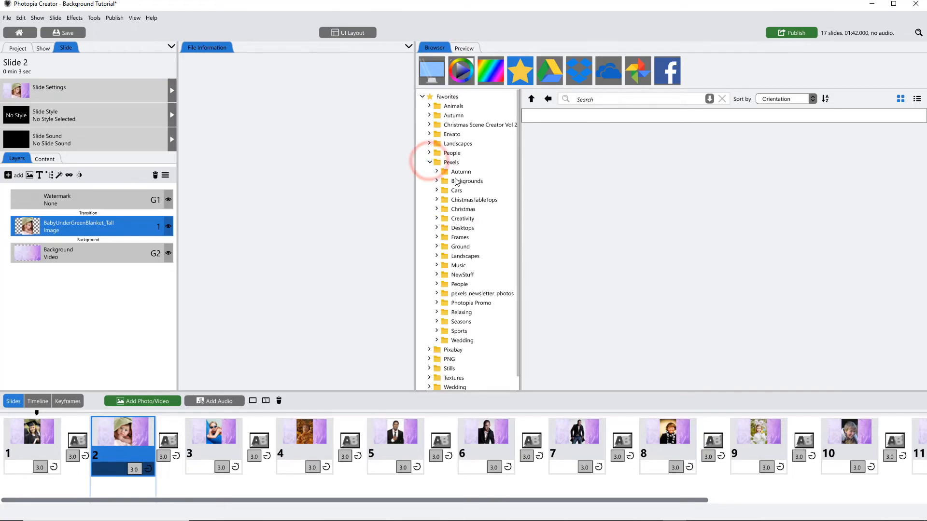
left_click(466, 181)
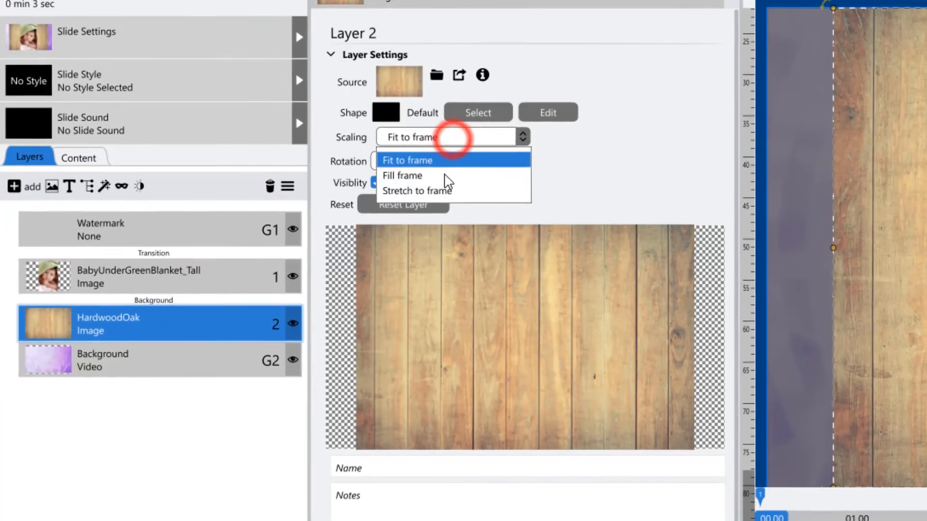
left_click(403, 175)
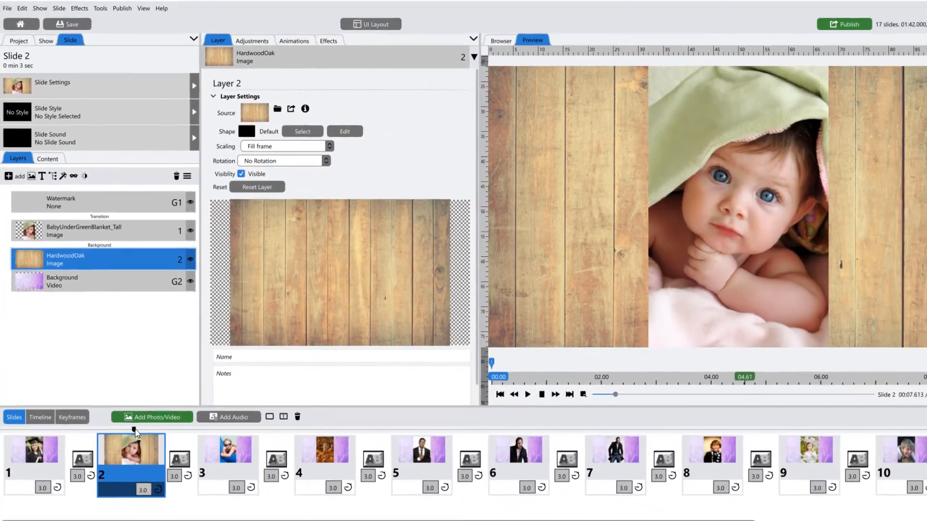